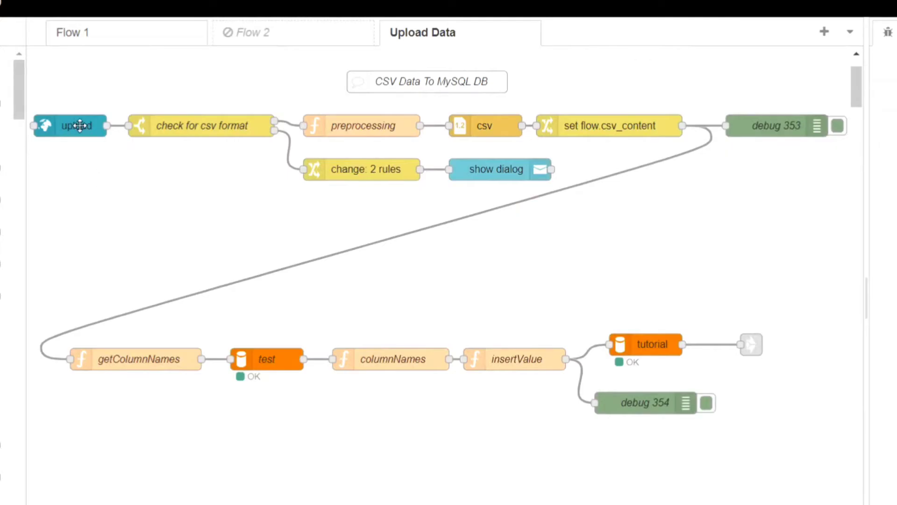
mouse_move(231, 137)
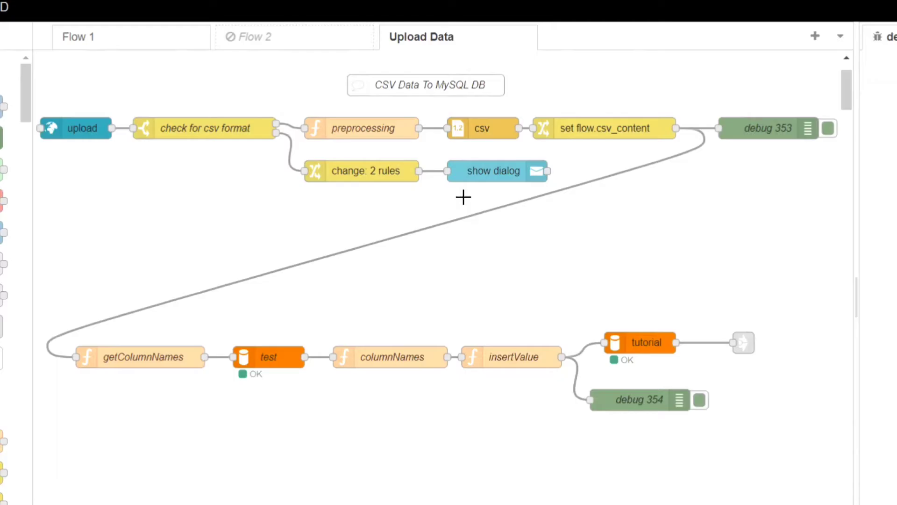
mouse_move(538, 429)
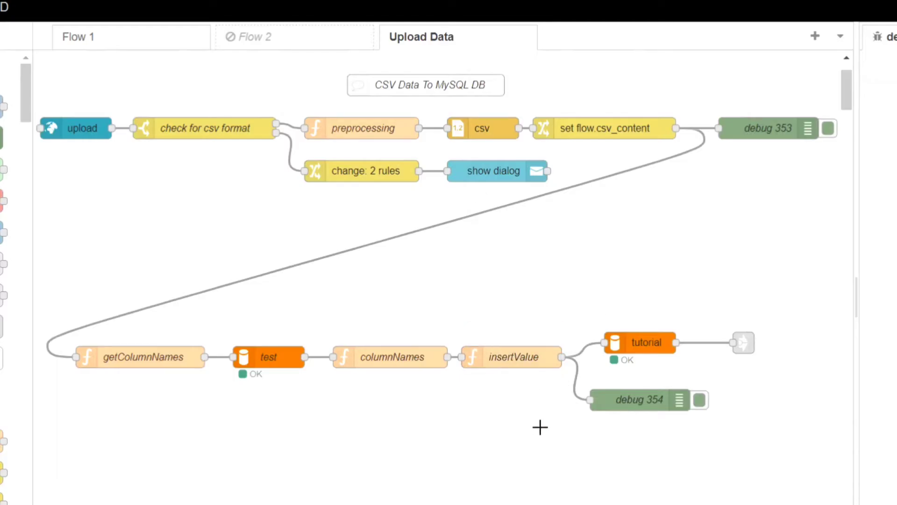
mouse_move(111, 170)
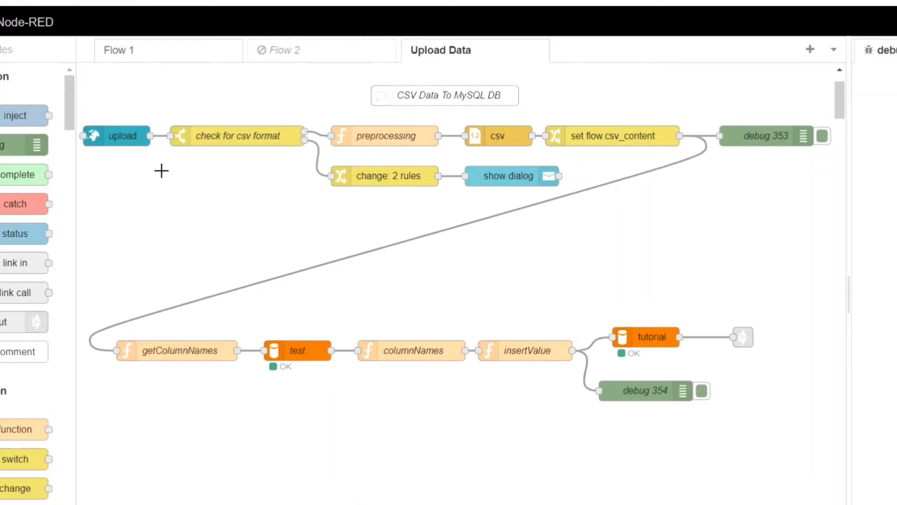
mouse_move(170, 106)
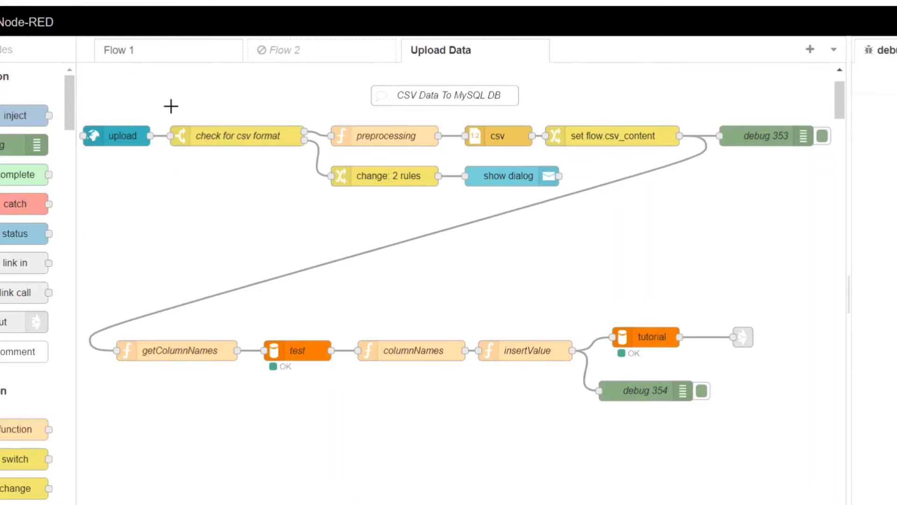
mouse_move(254, 149)
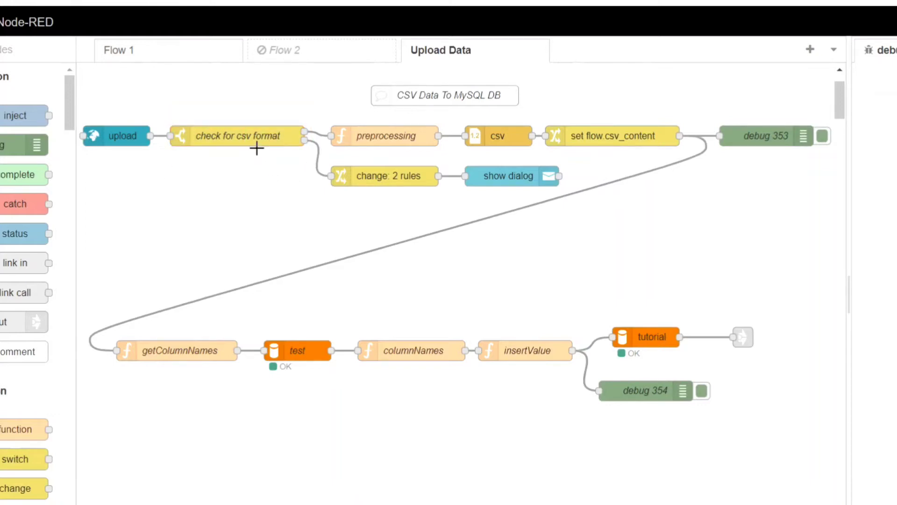
Review the CSV format-check rules, the wrong-file-type message and the preprocessing function code without changes.
double_click(238, 136)
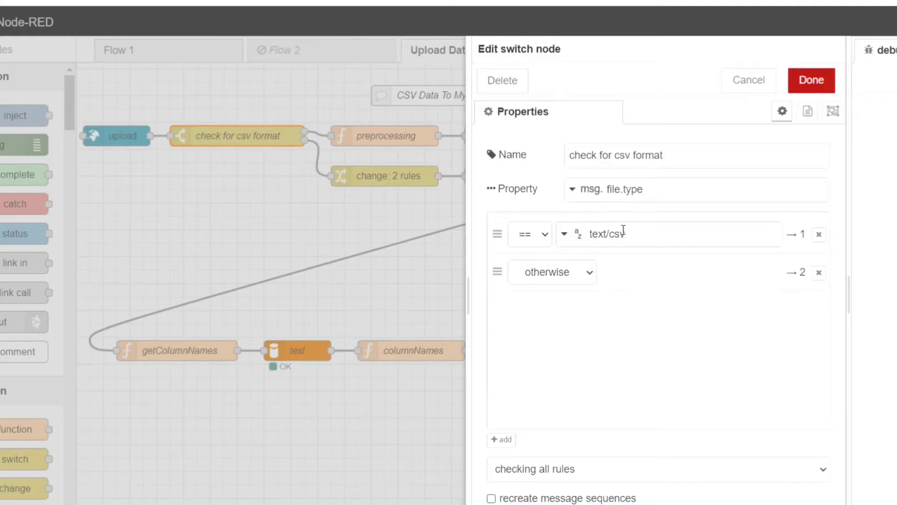
double_click(605, 234)
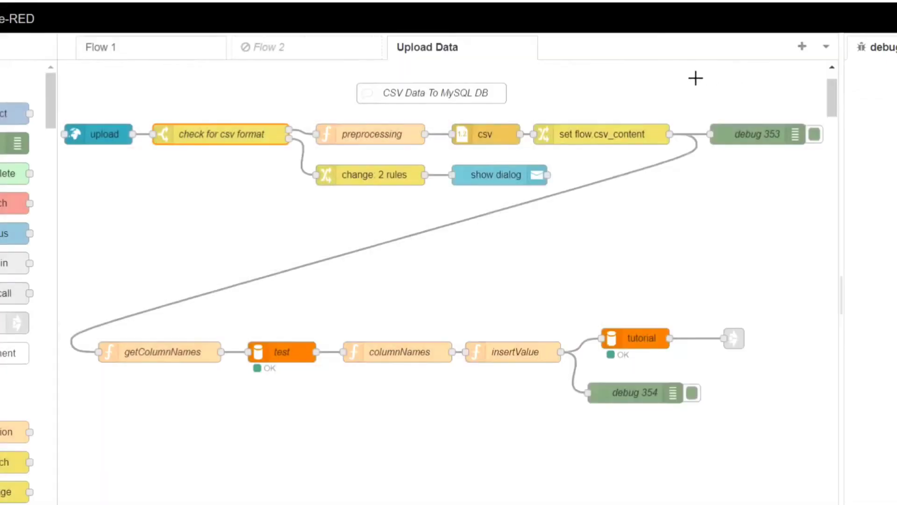
double_click(370, 175)
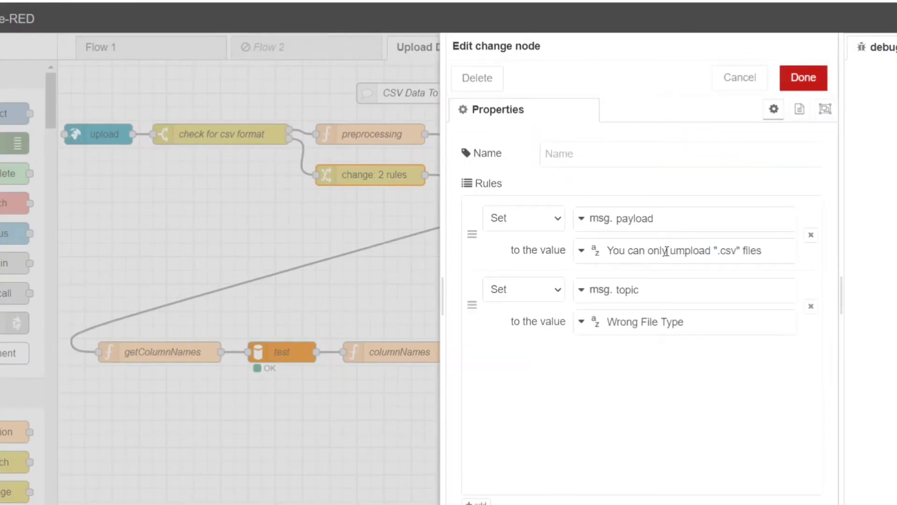
double_click(645, 322)
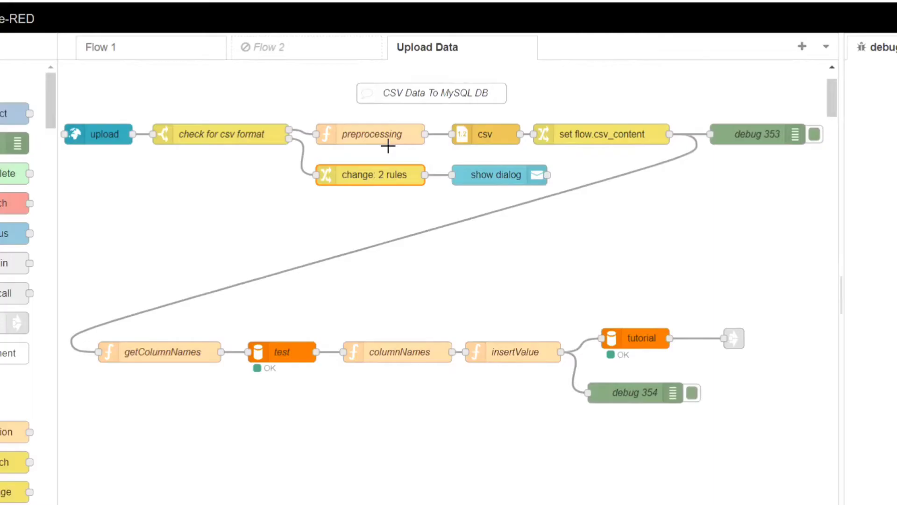
double_click(373, 134)
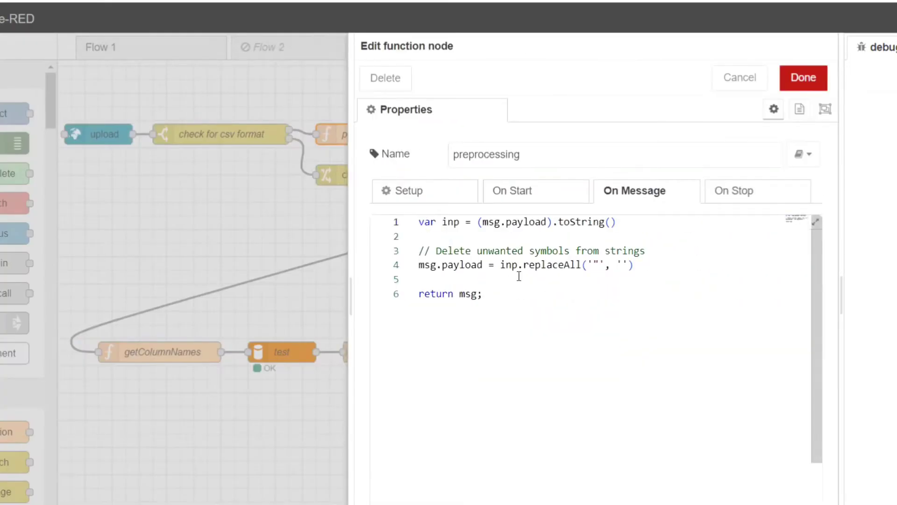
left_click(484, 294)
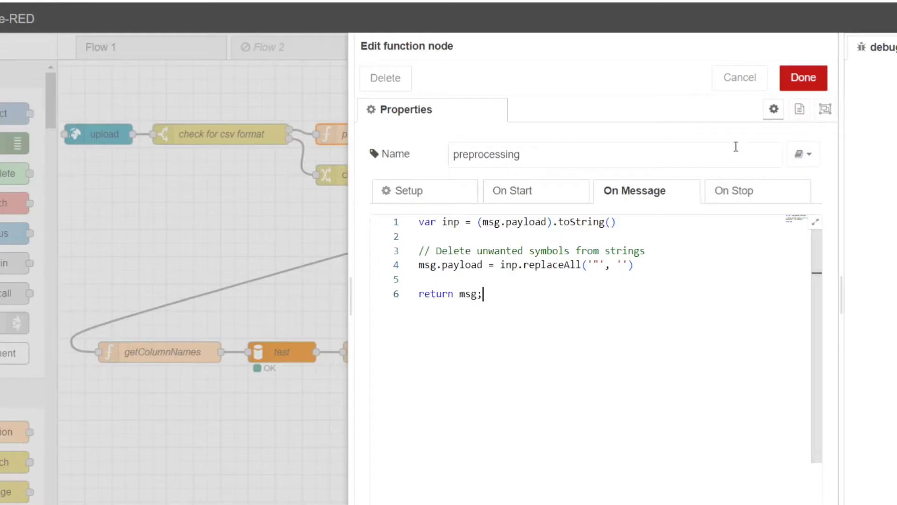
left_click(803, 76)
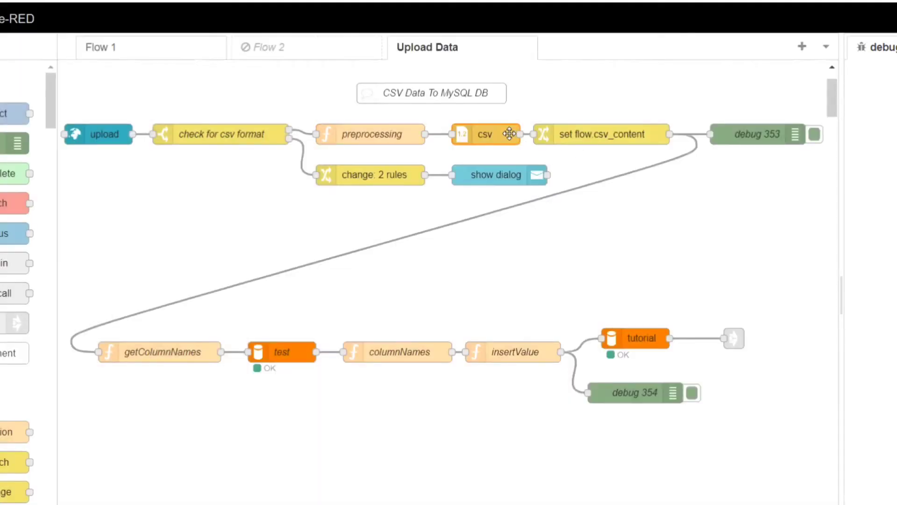
Review the CSV parsing options and the rule storing parsed rows in flow variable csv_content.
double_click(485, 135)
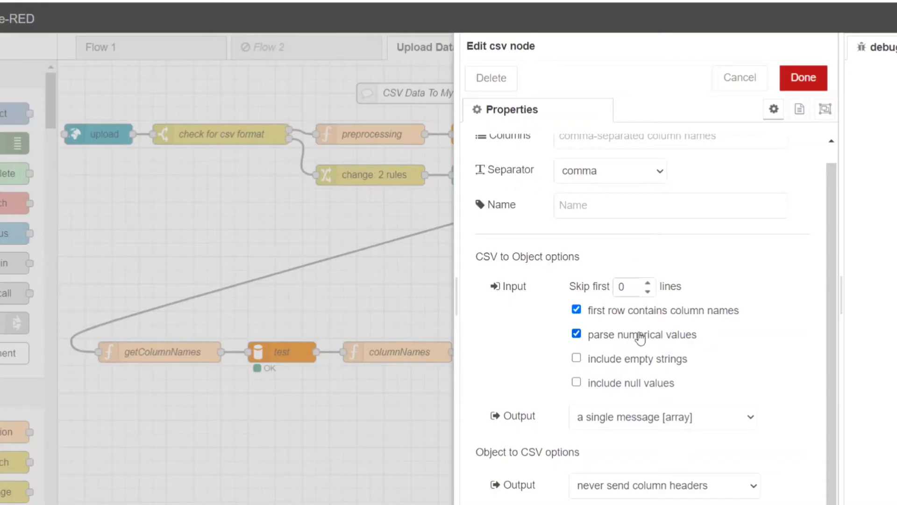
left_click(804, 78)
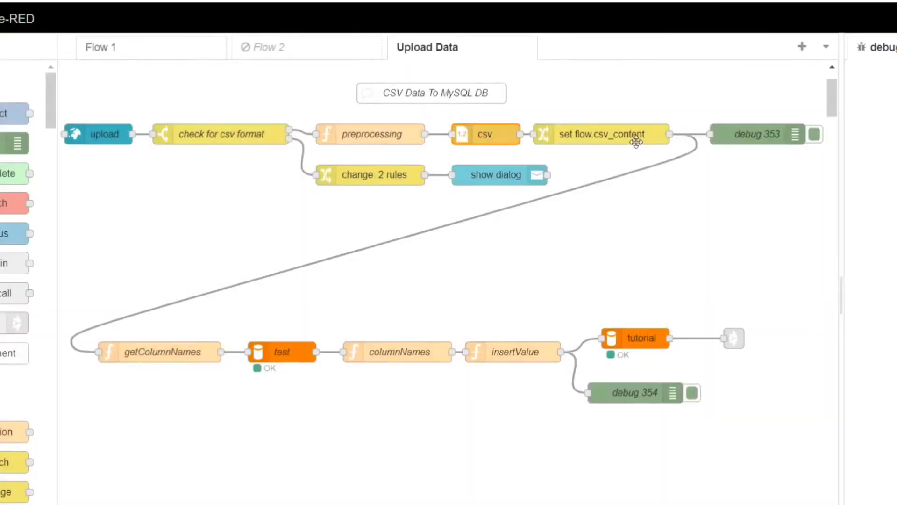
double_click(604, 135)
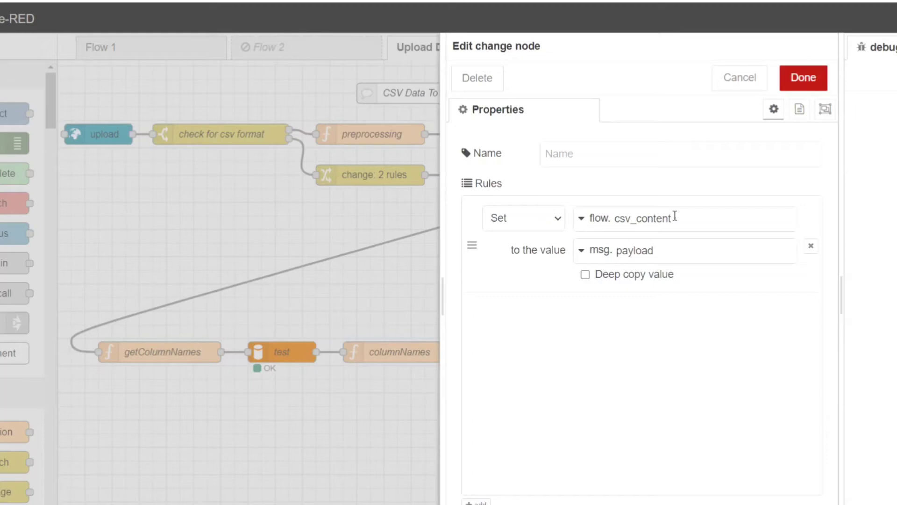
double_click(642, 219)
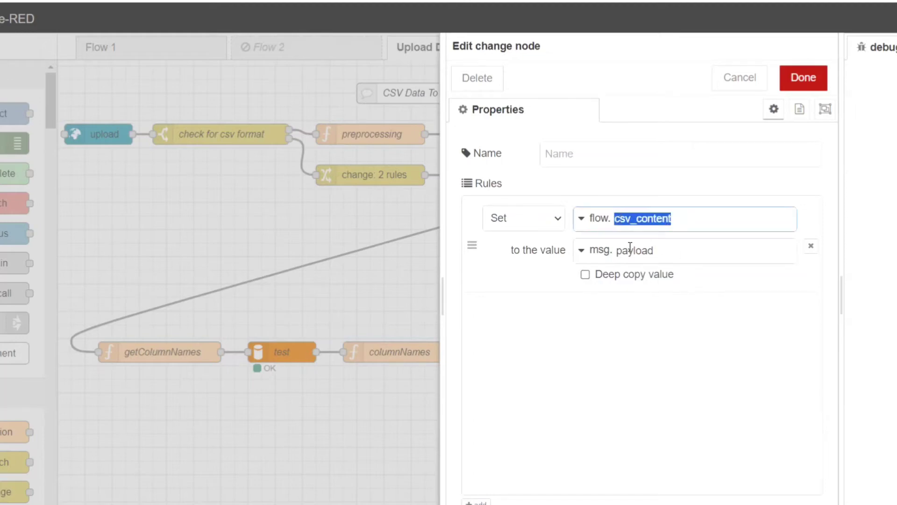
left_click(803, 78)
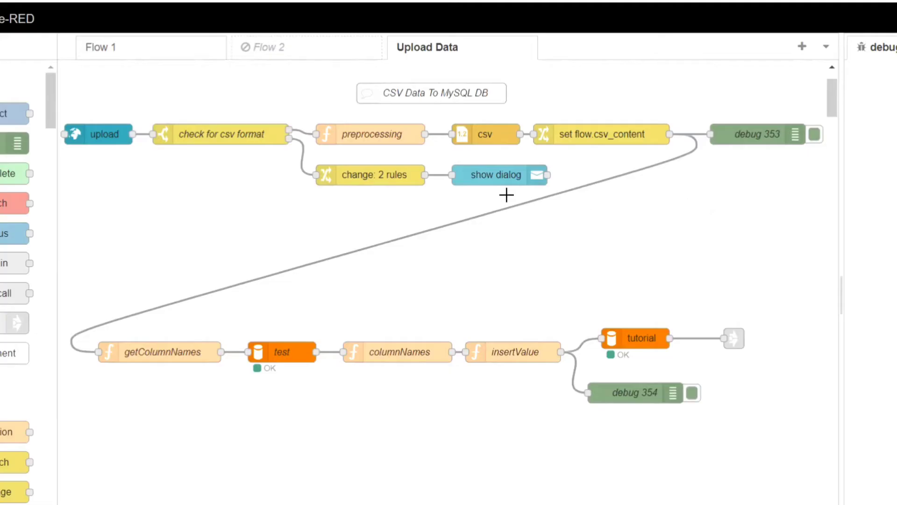
Review the getColumnNames and insertValue query-building code, then return to the Upload CSV dashboard page.
scroll("down", 3)
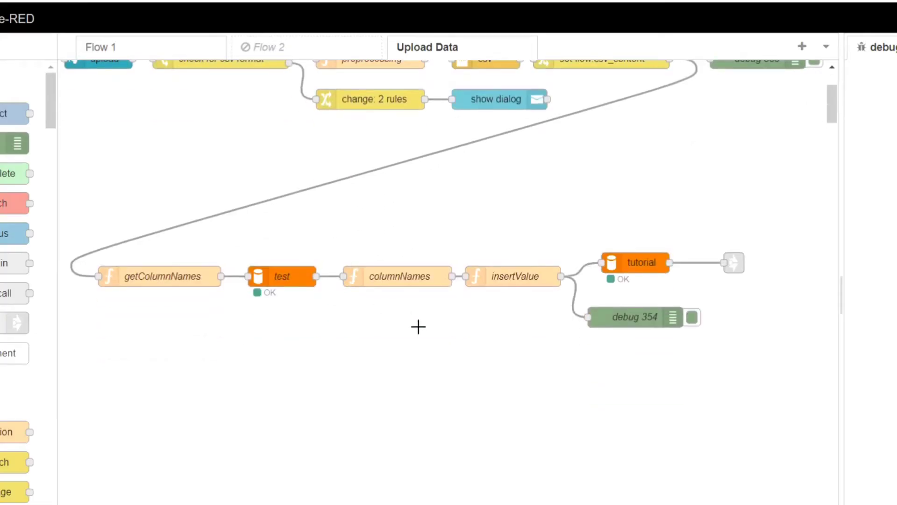
scroll("down", 3)
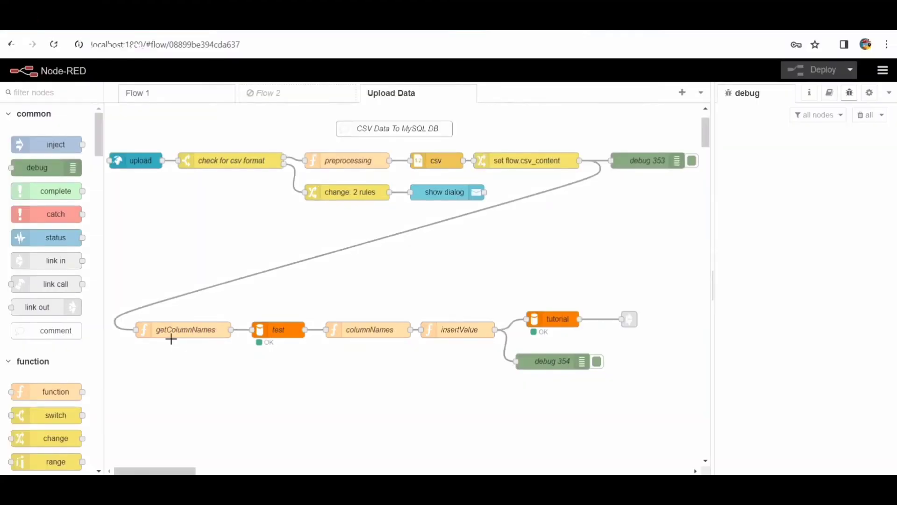
double_click(186, 330)
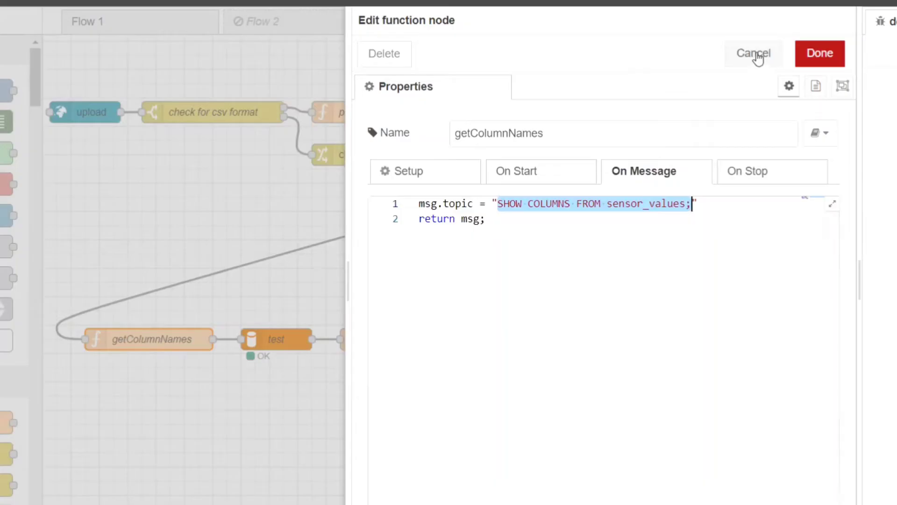
left_click(754, 52)
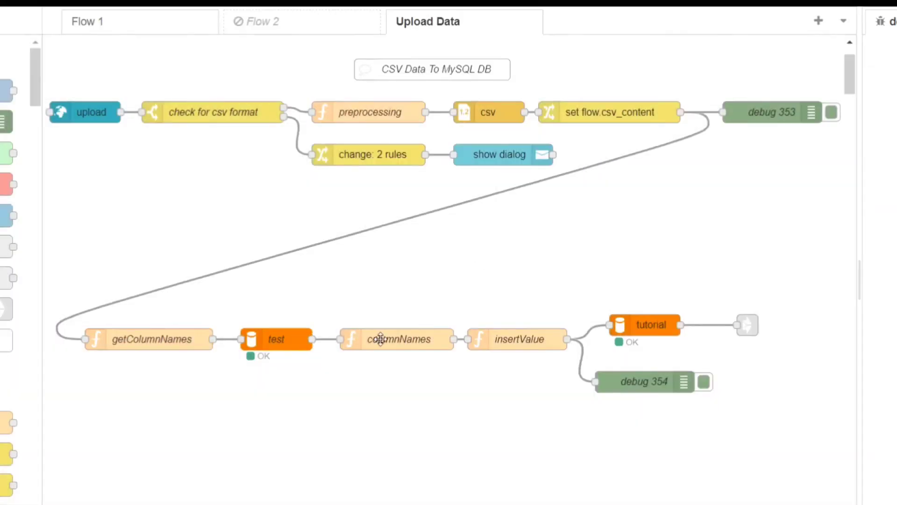
double_click(402, 340)
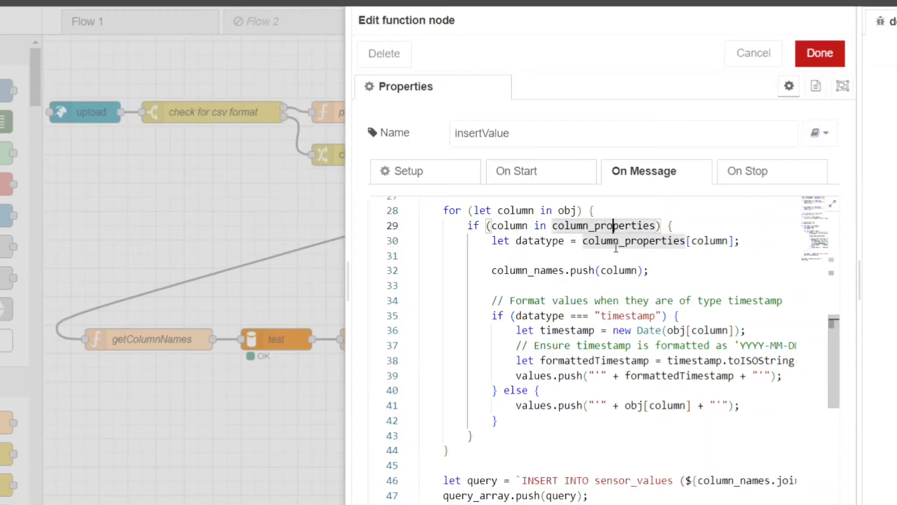
scroll("down", 3)
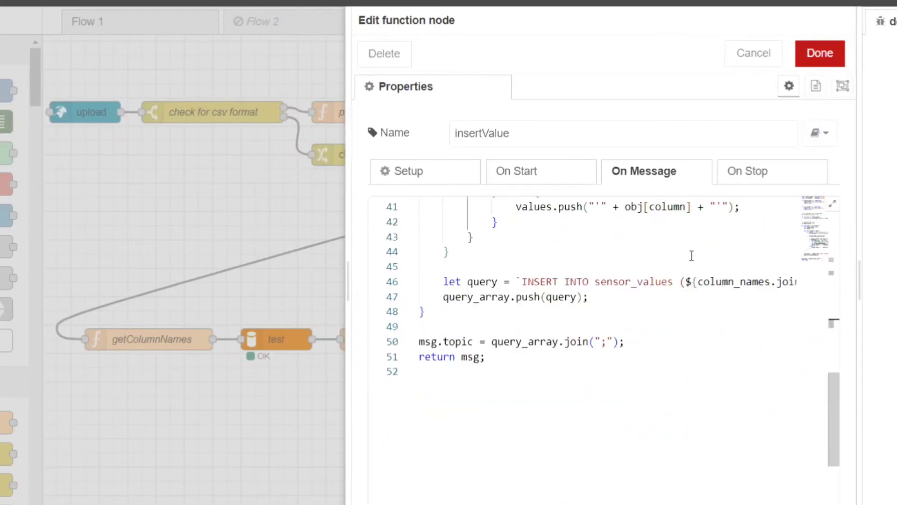
left_click(820, 52)
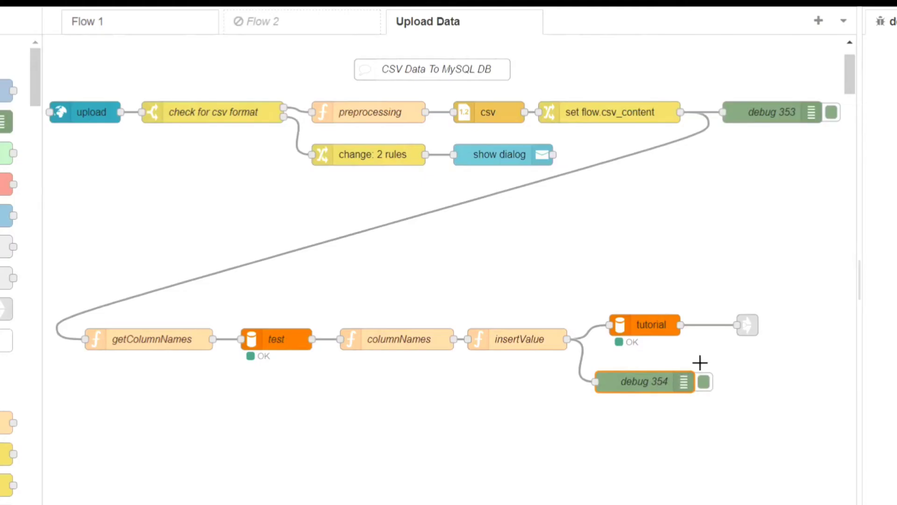
mouse_move(659, 364)
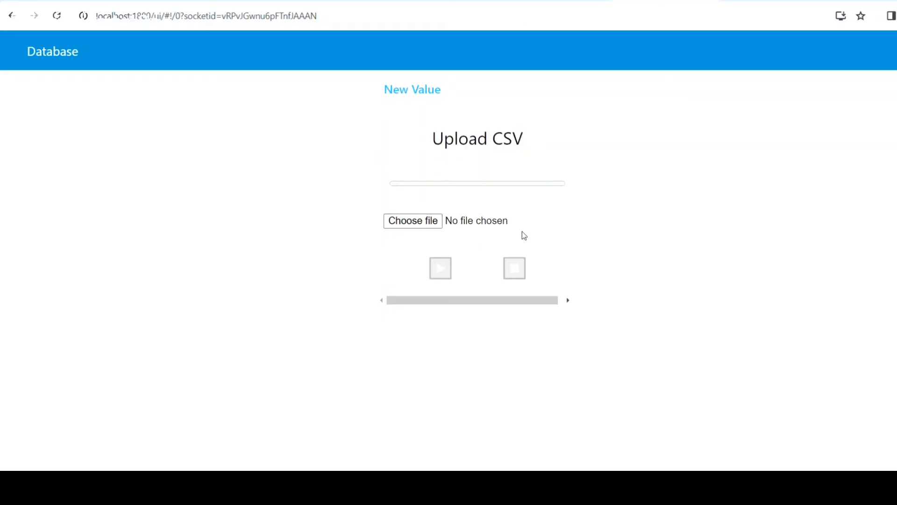
mouse_move(471, 145)
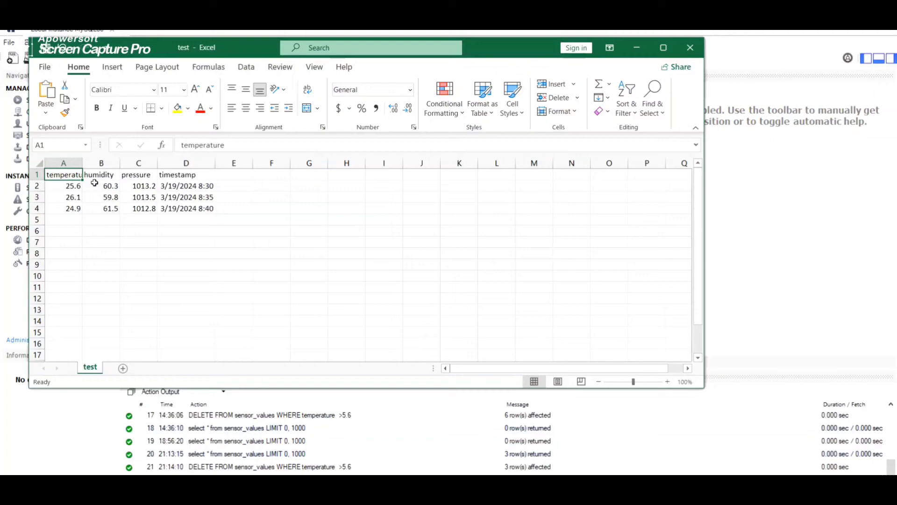
left_click(185, 175)
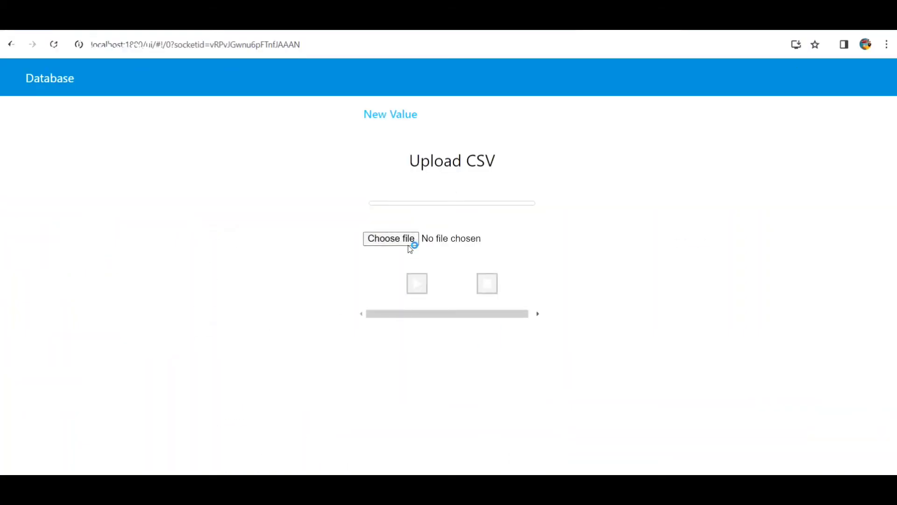
Choose test.csv and start its upload to the flow.
left_click(391, 239)
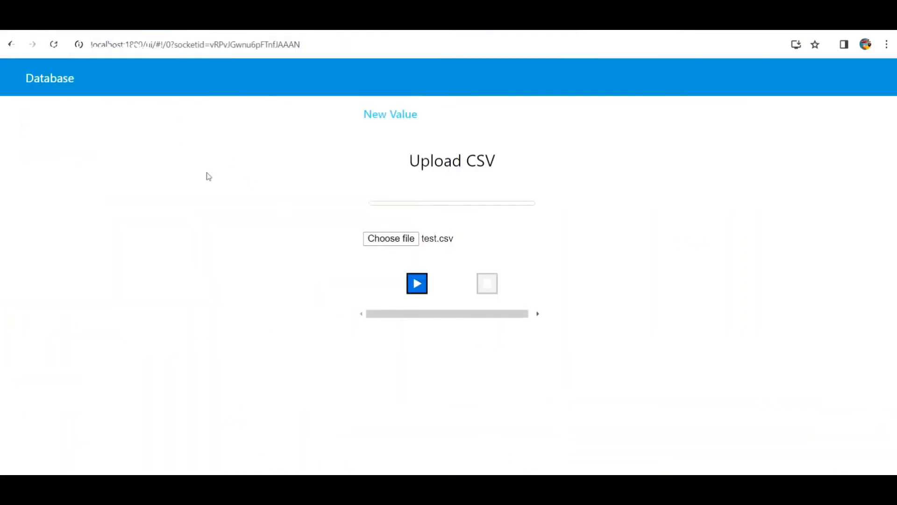
left_click(417, 283)
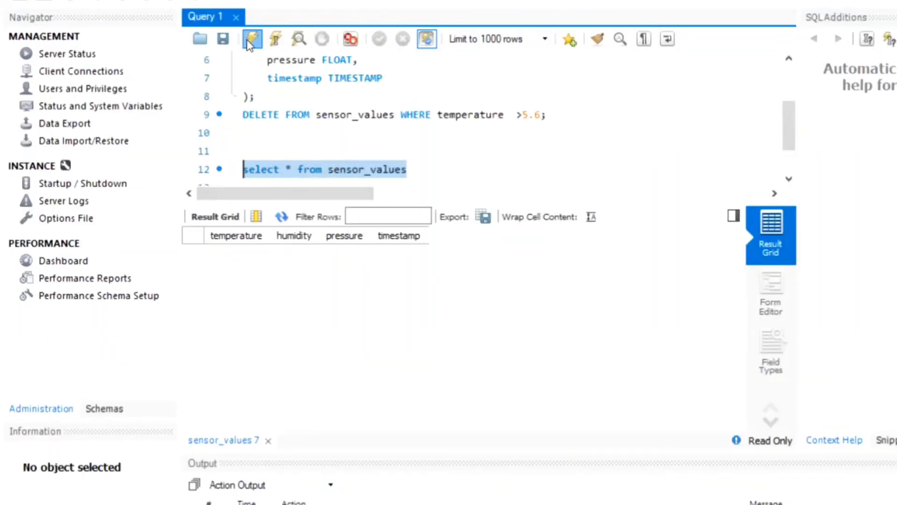
Run 'select * from sensor_values' to list the three uploaded sensor rows.
left_click(253, 39)
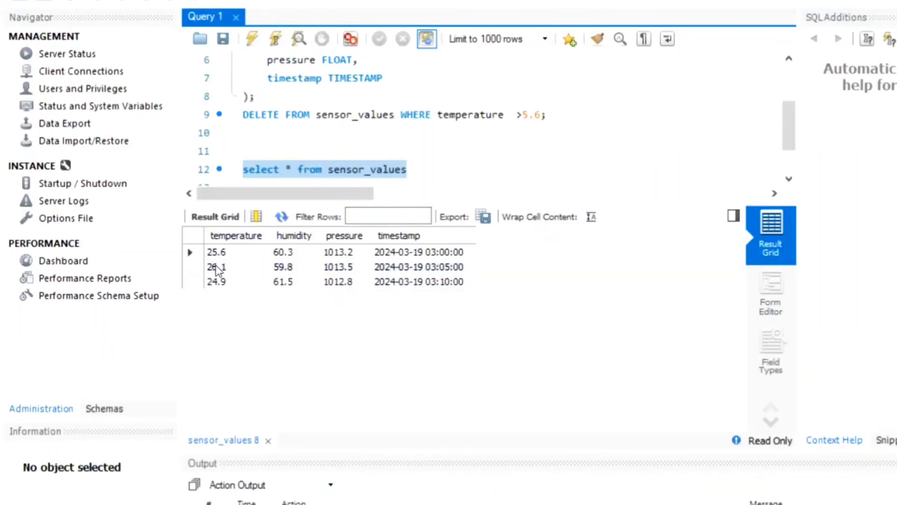